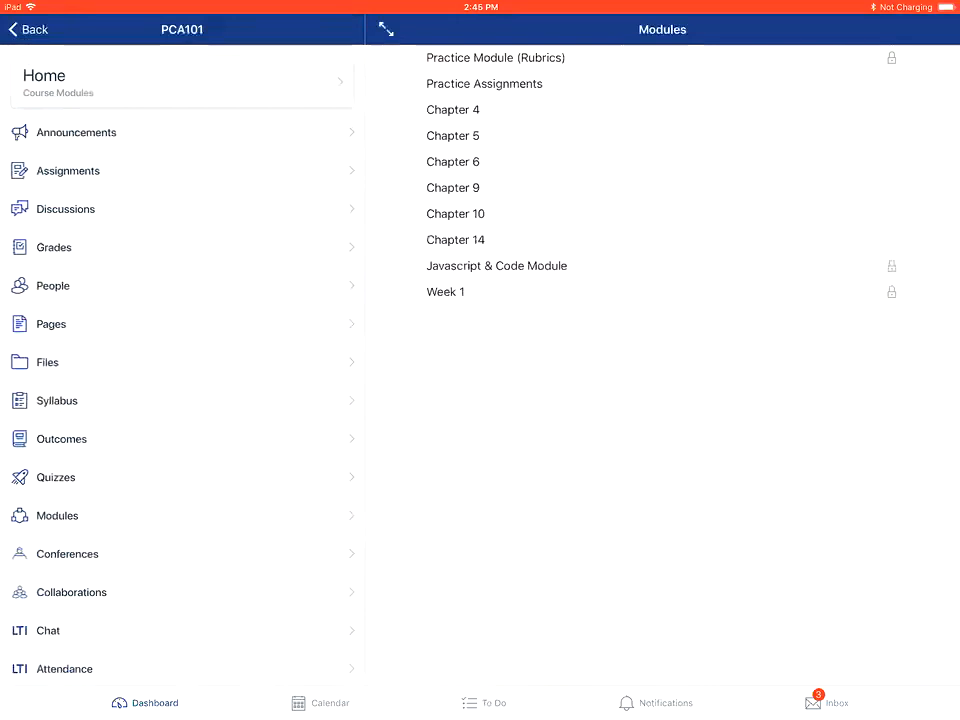
Step: Show the Quizzes list for the PCA101 course from its navigation menu
{"action": "left_click", "coordinate": [56, 476]}
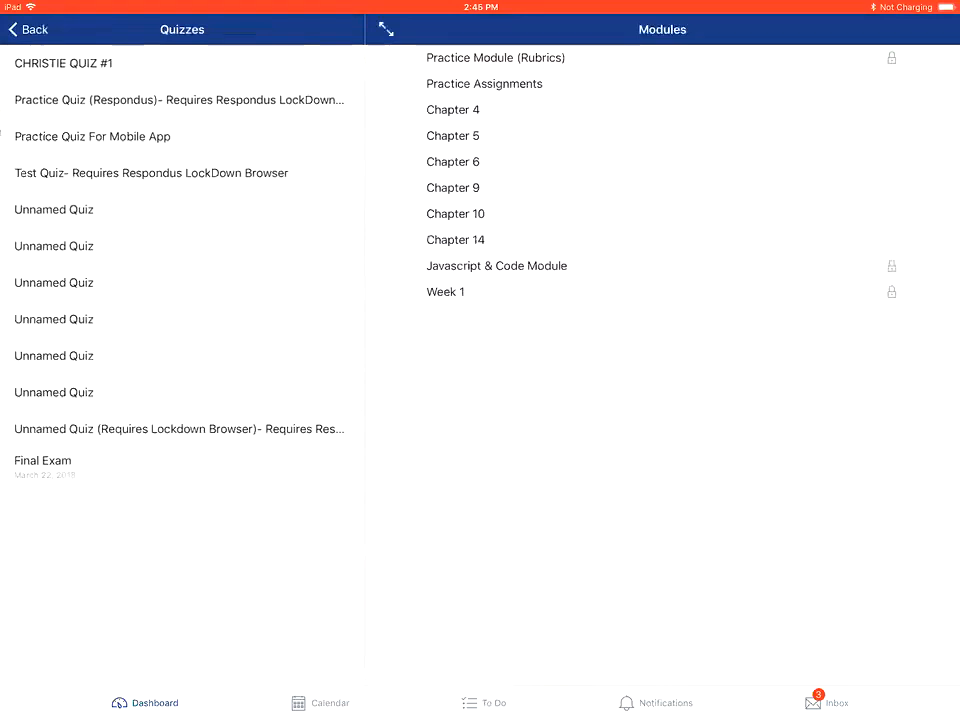
Step: Begin taking 'Practice Quiz For Mobile App' so its first question appears
{"action": "left_click", "coordinate": [92, 136]}
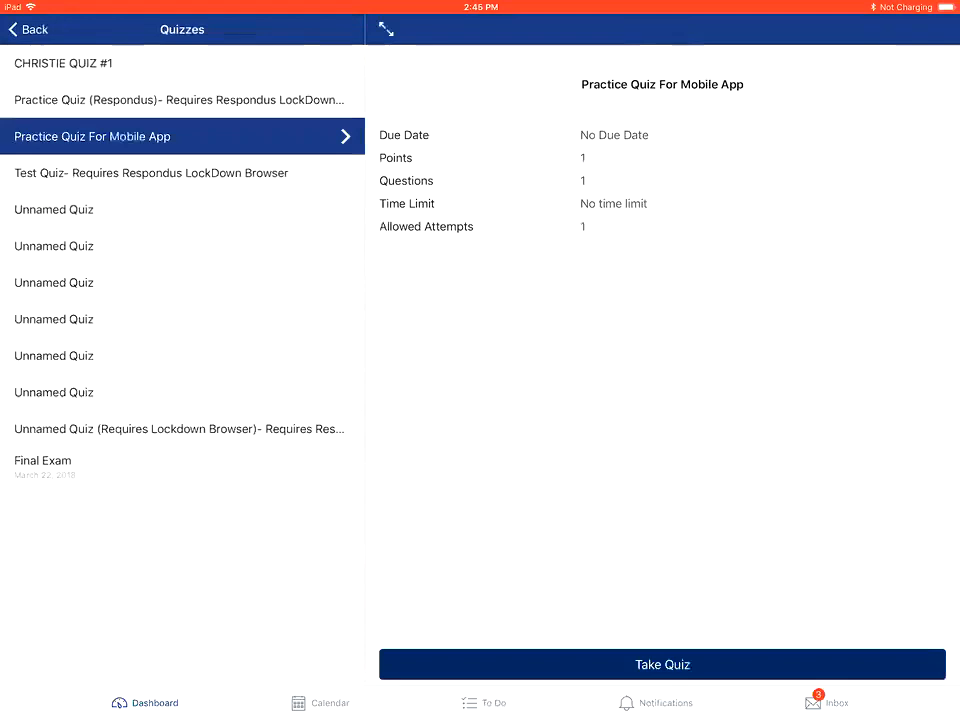
{"action": "left_click", "coordinate": [660, 664]}
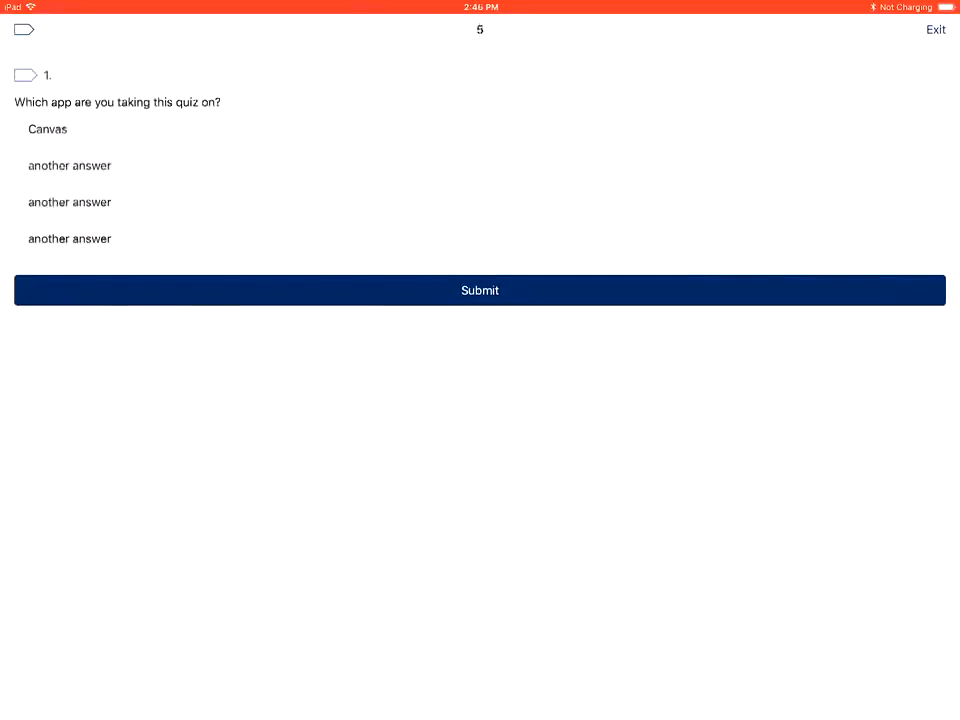
Step: Answer 'Canvas' to the question and confirm submitting the quiz
{"action": "left_click", "coordinate": [14, 128]}
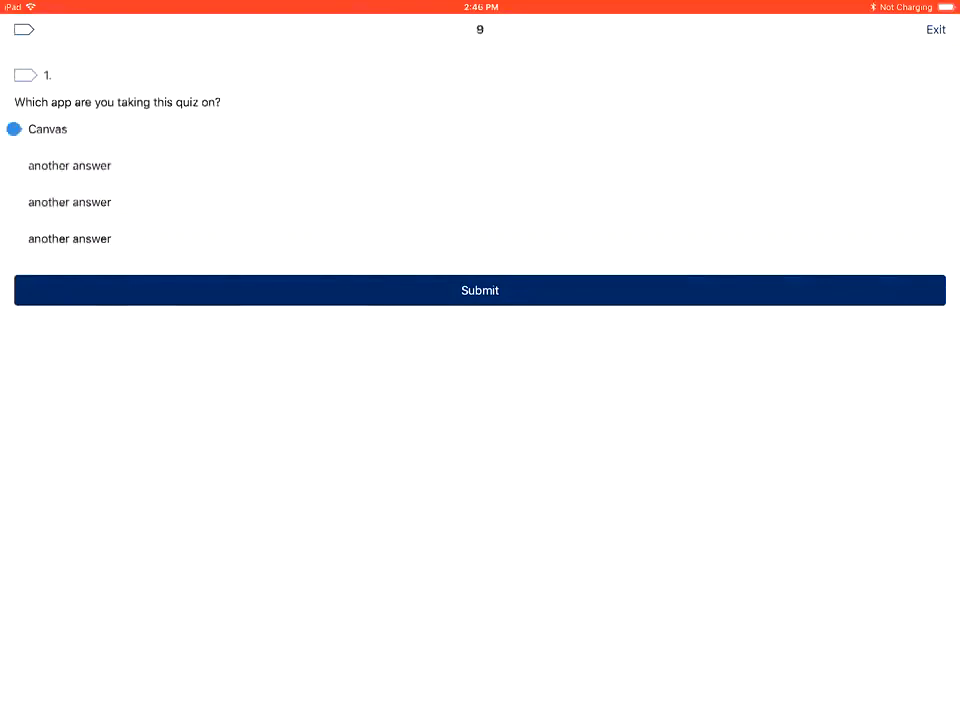
{"action": "left_click", "coordinate": [480, 290]}
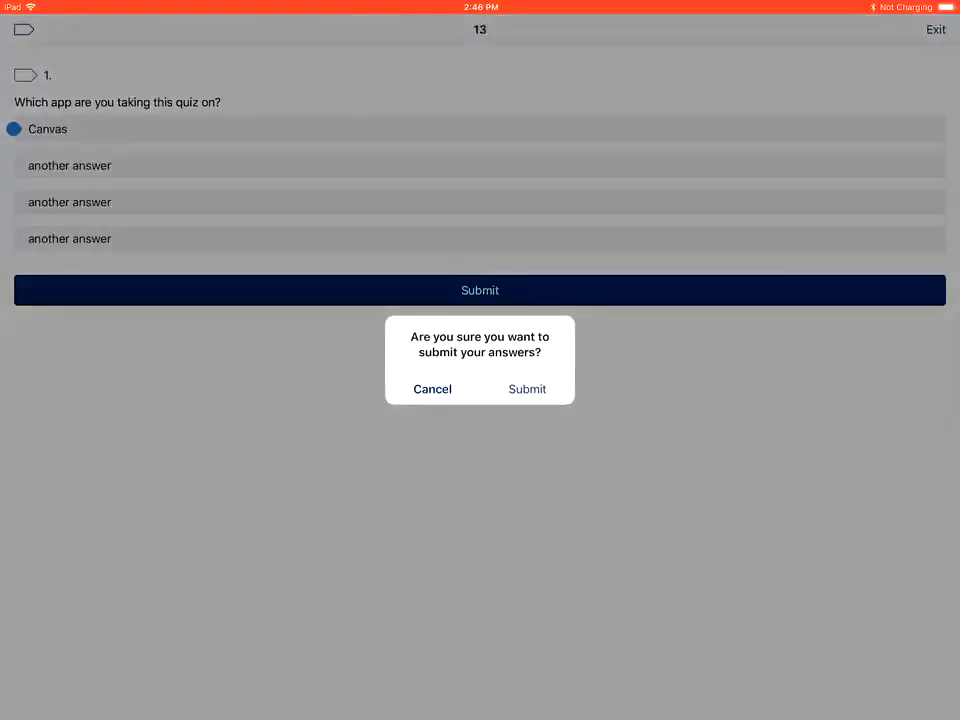
{"action": "left_click", "coordinate": [528, 388]}
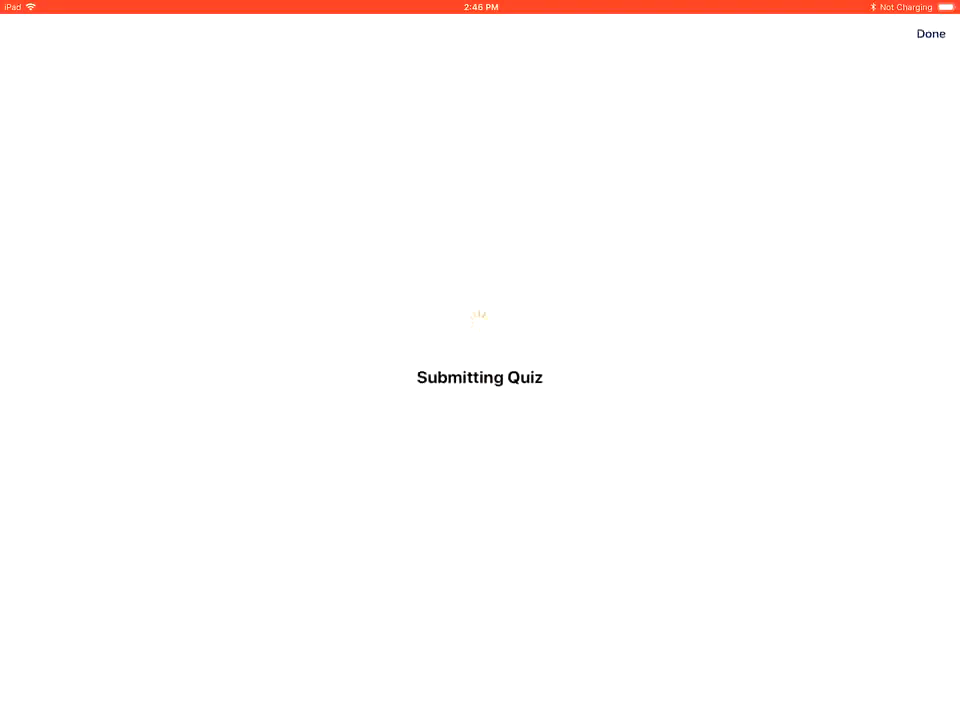